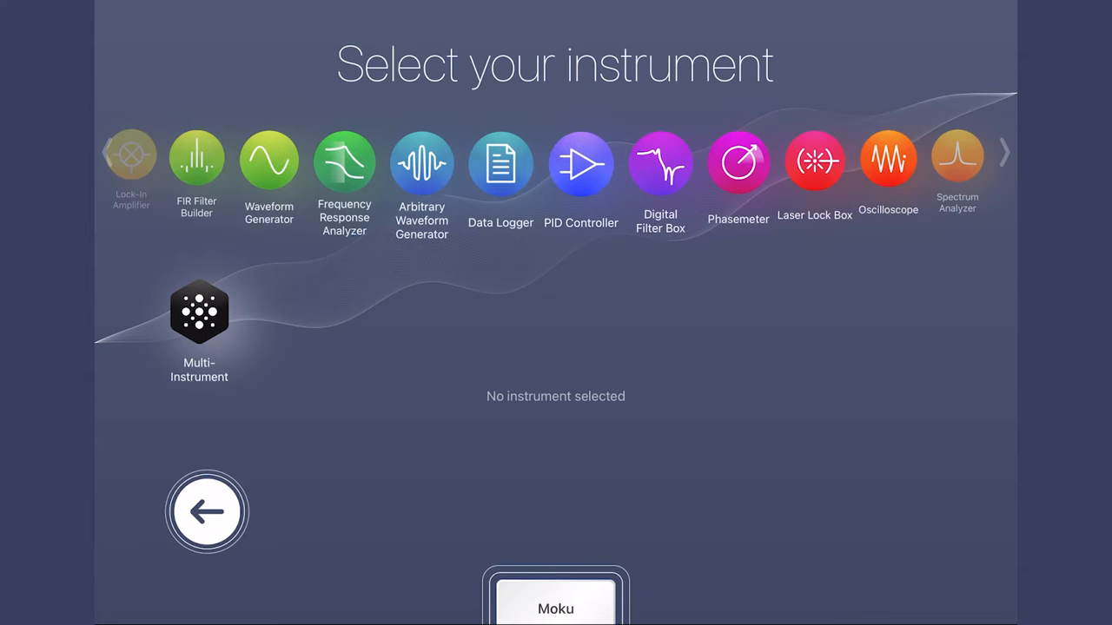
- Scroll the instrument carousel and select the Lock-In Amplifier
scroll("right", 3)
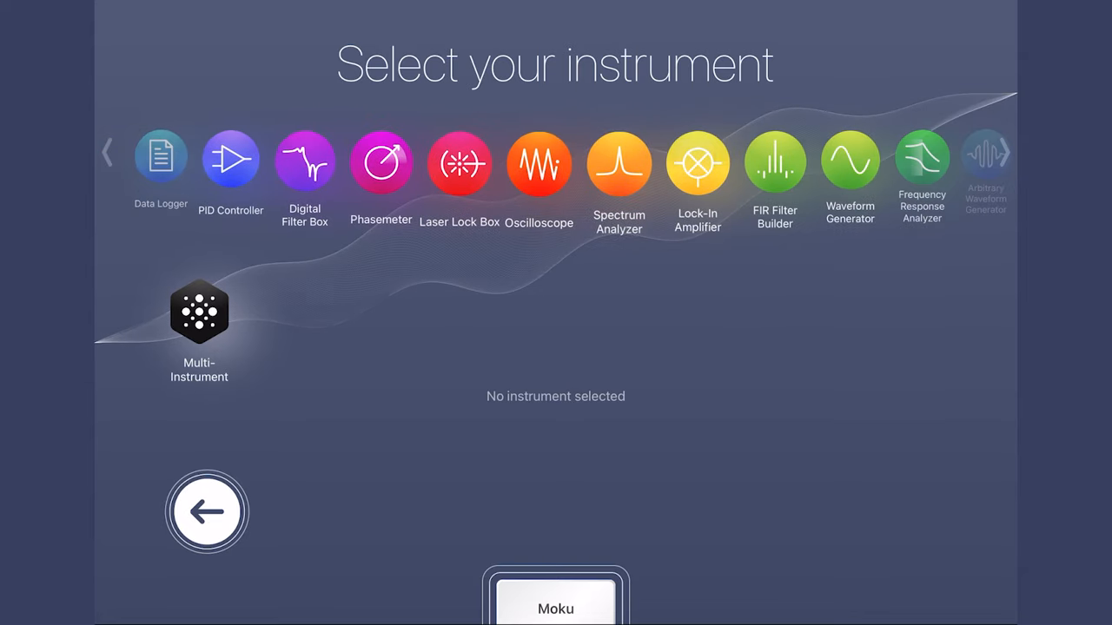
left_click(1003, 151)
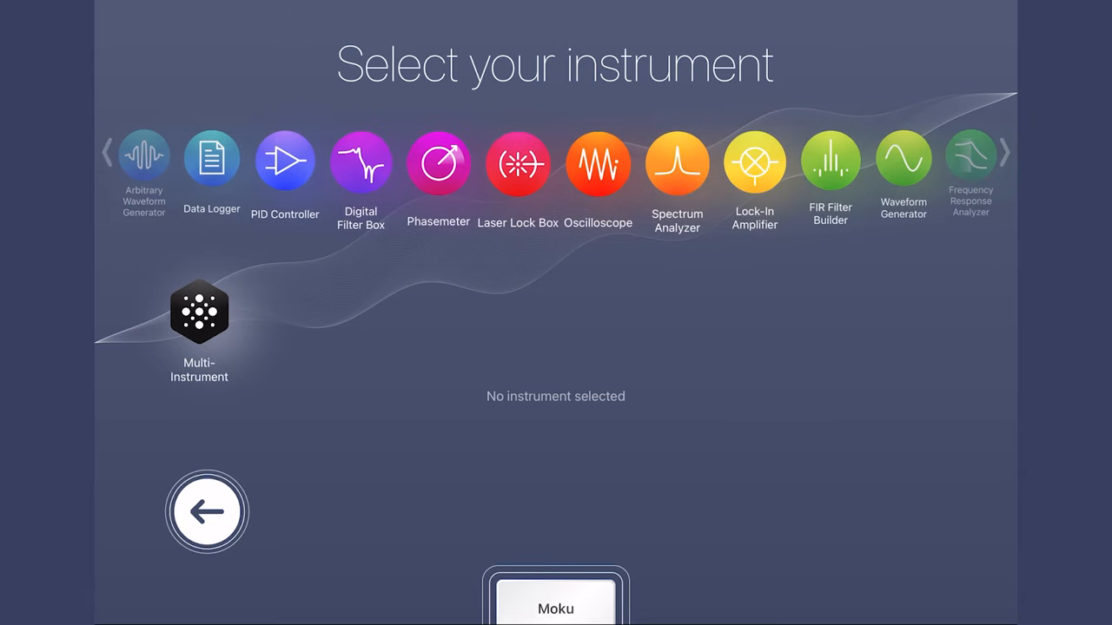
left_click(754, 164)
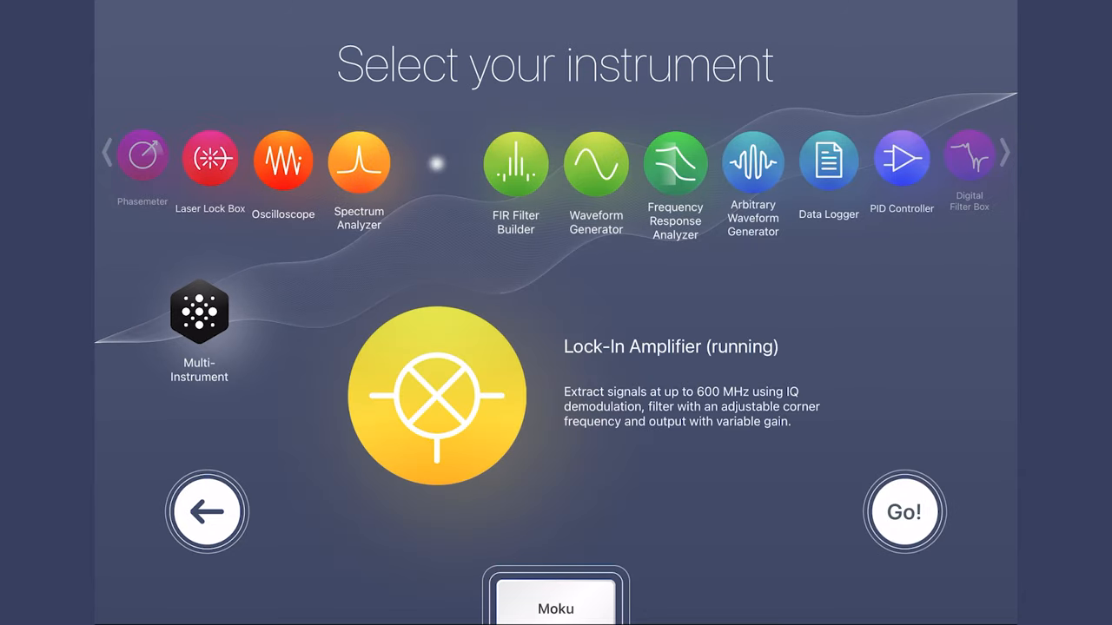
- Launch the Lock-In Amplifier and toggle the output conversion to Polar and back to Rect
left_click(903, 511)
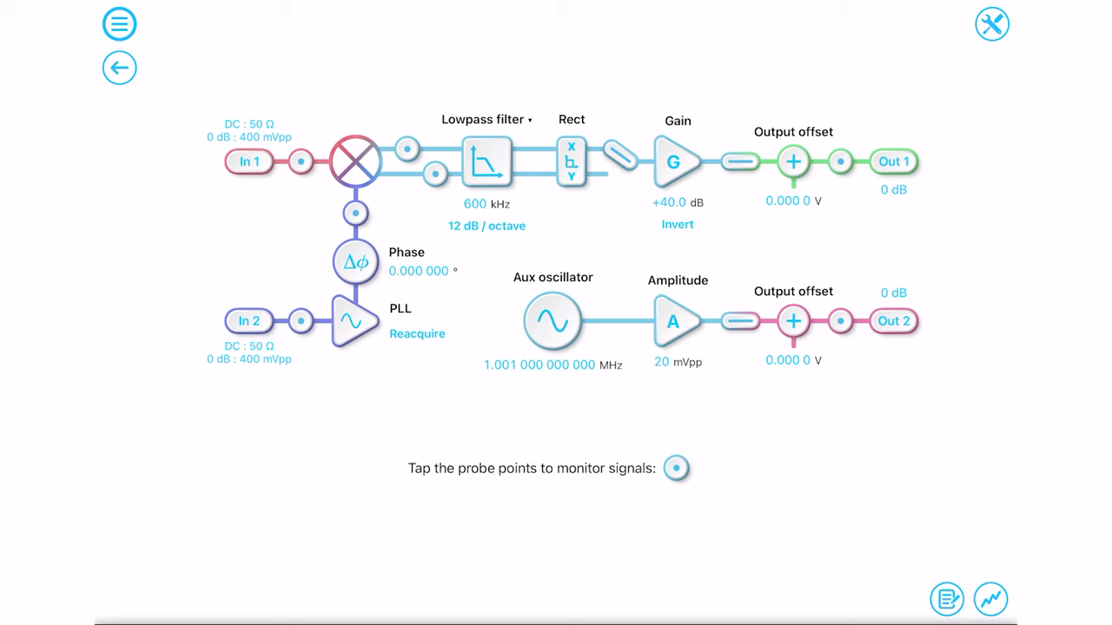
left_click(571, 161)
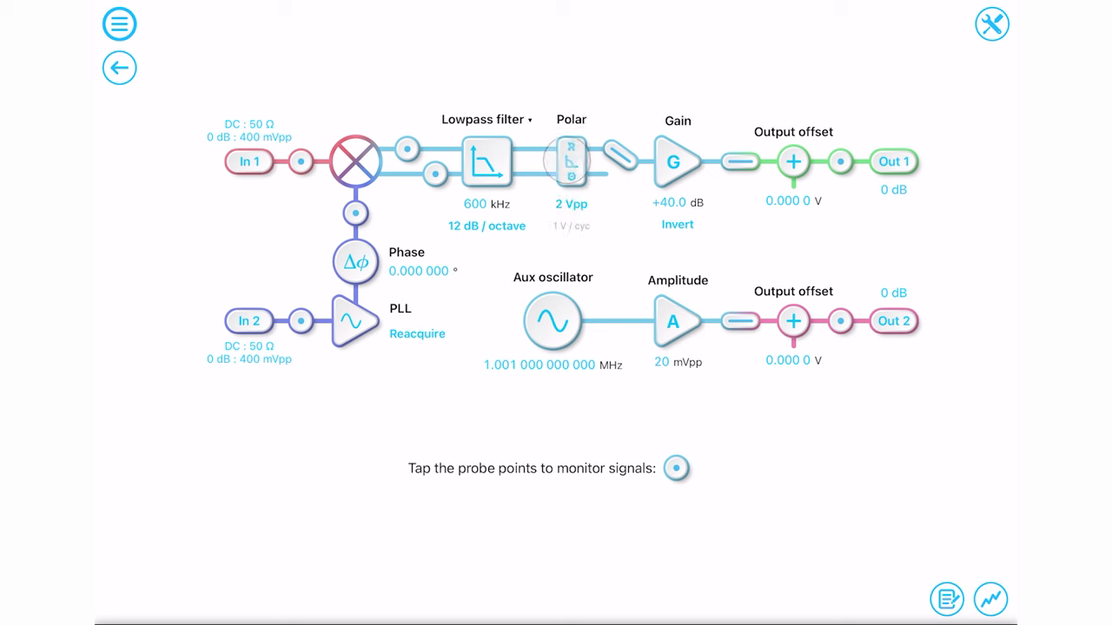
left_click(571, 162)
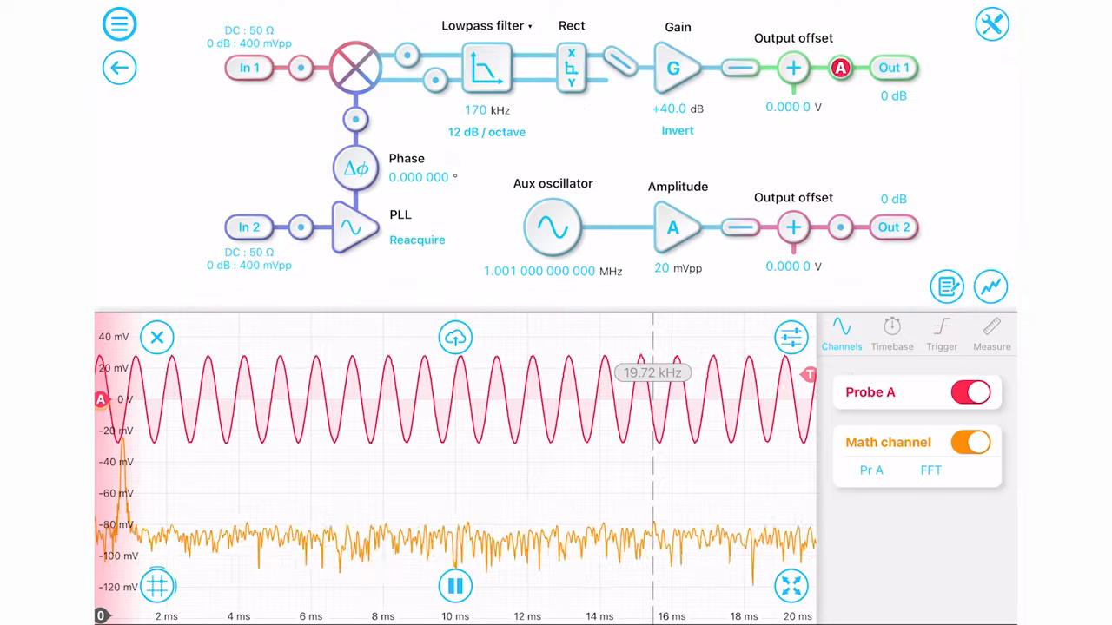
- Adjust the lock-in view to monitor the output probe and its FFT
left_click(486, 25)
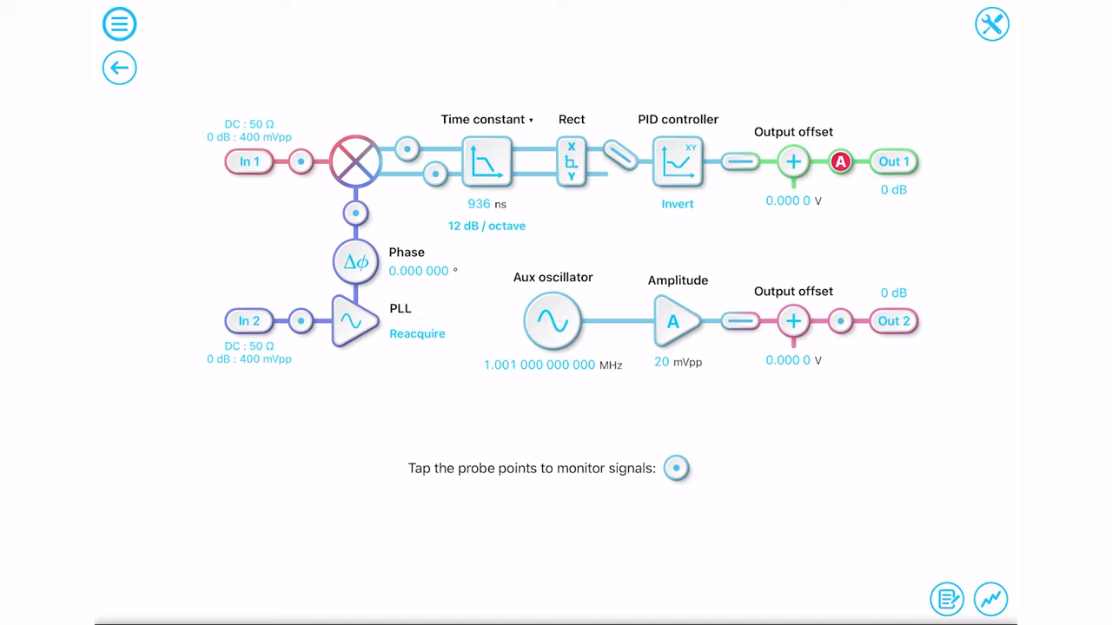
- Drag the PID controller's proportional gain down to about -45 dB
left_click(676, 160)
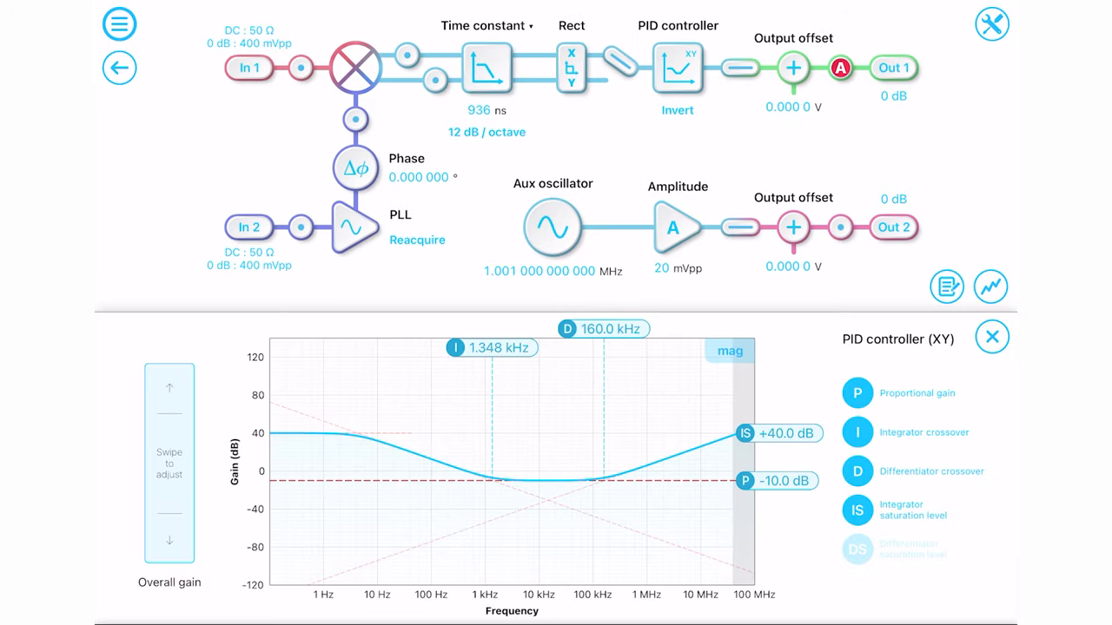
left_click_drag(778, 480, 786, 514)
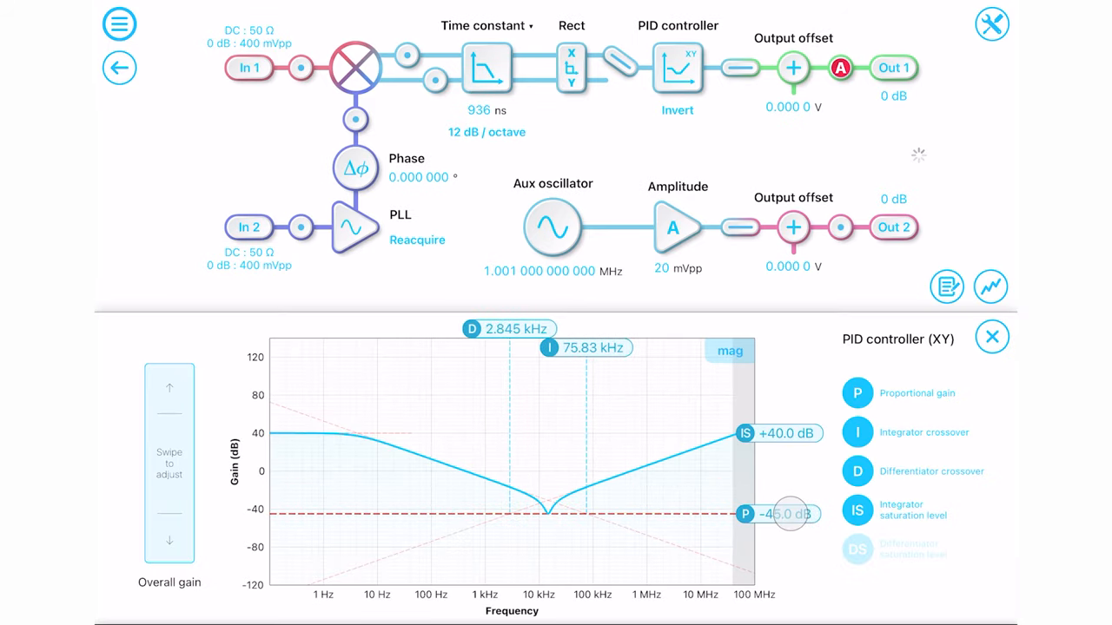
left_click(729, 351)
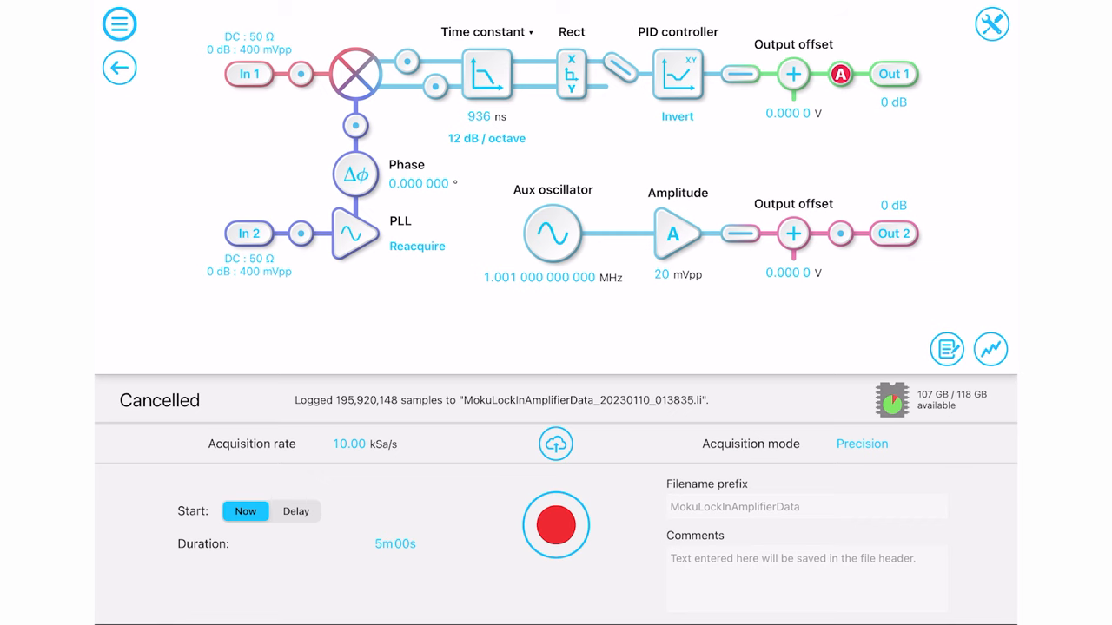
- Set the data logger acquisition rate to 10.00 MSa/s
left_click(351, 444)
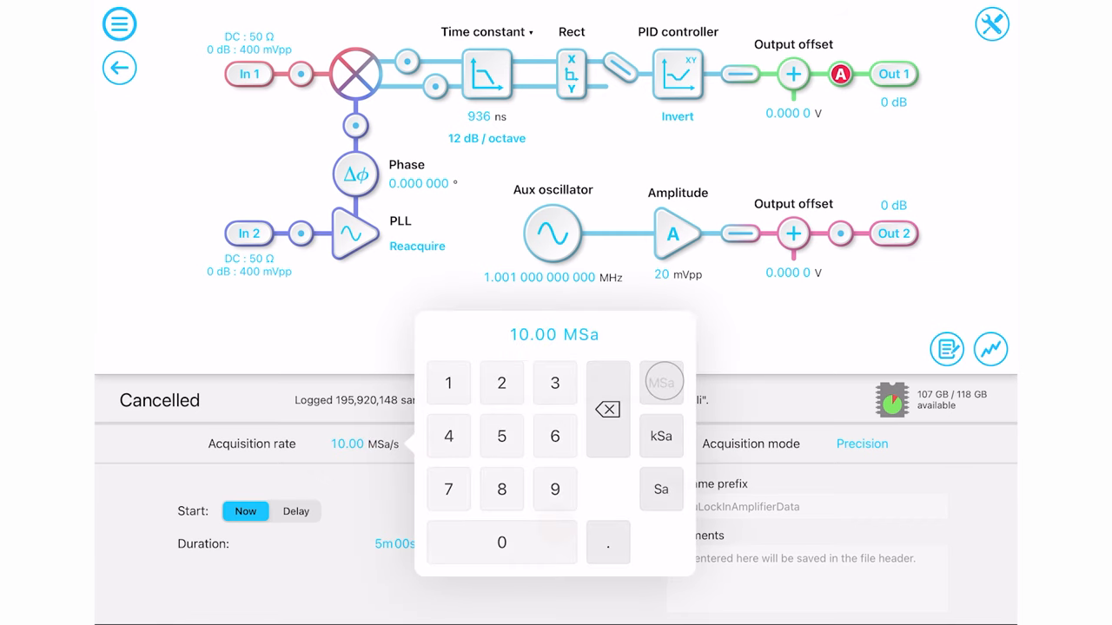
left_click(119, 68)
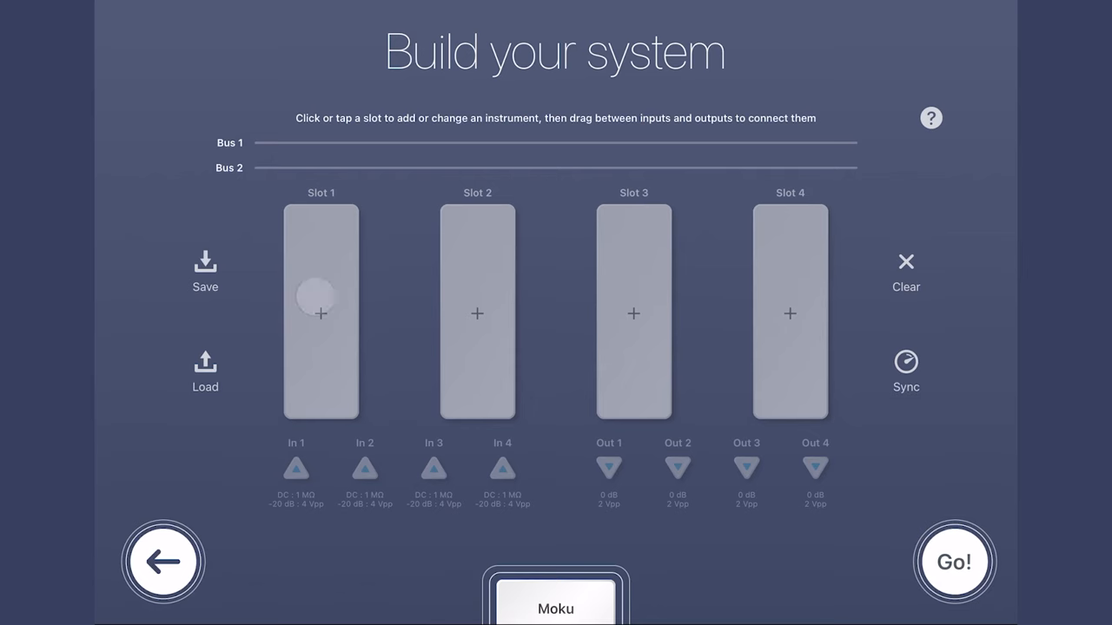
- Fill Slots 1-3 with Arbitrary Waveform Generator, Lock-In Amplifier and Spectrum Analyzer
left_click(321, 312)
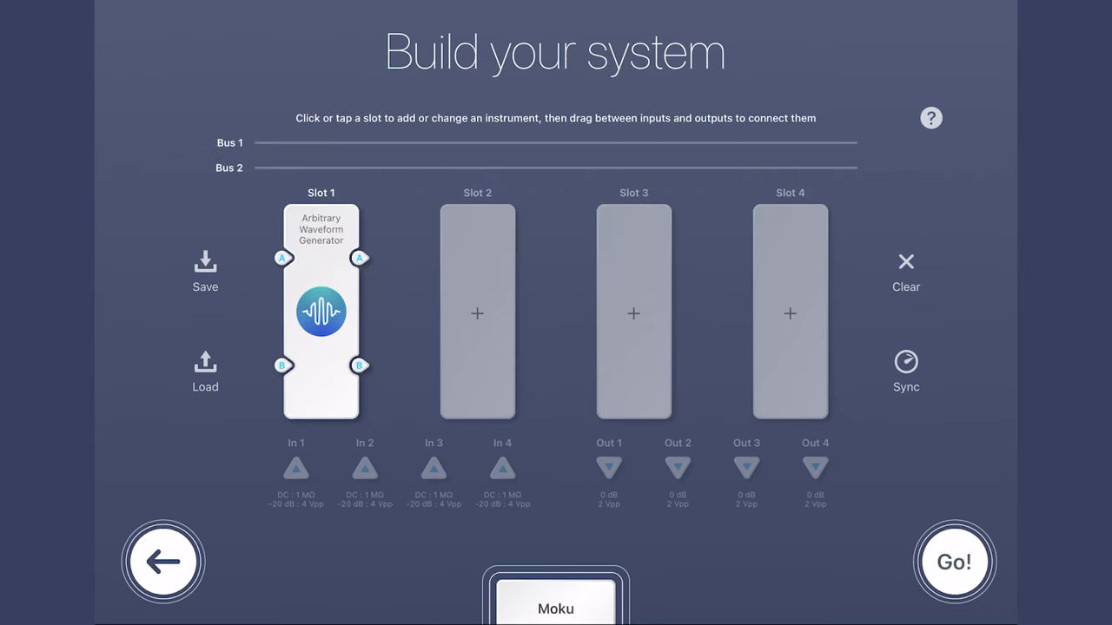
left_click(477, 313)
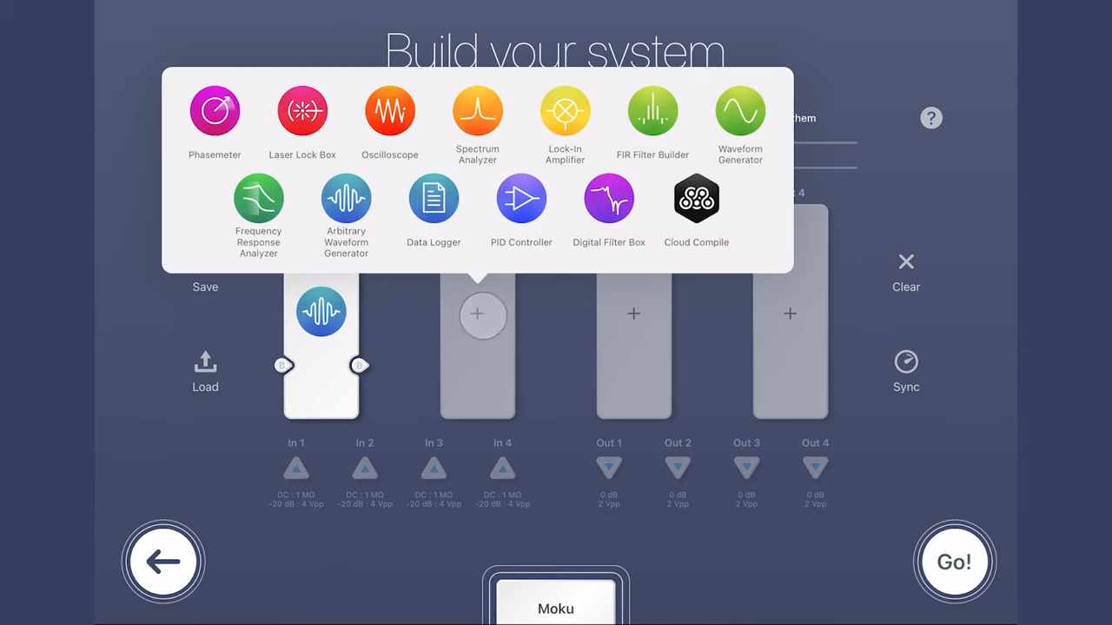
left_click(565, 111)
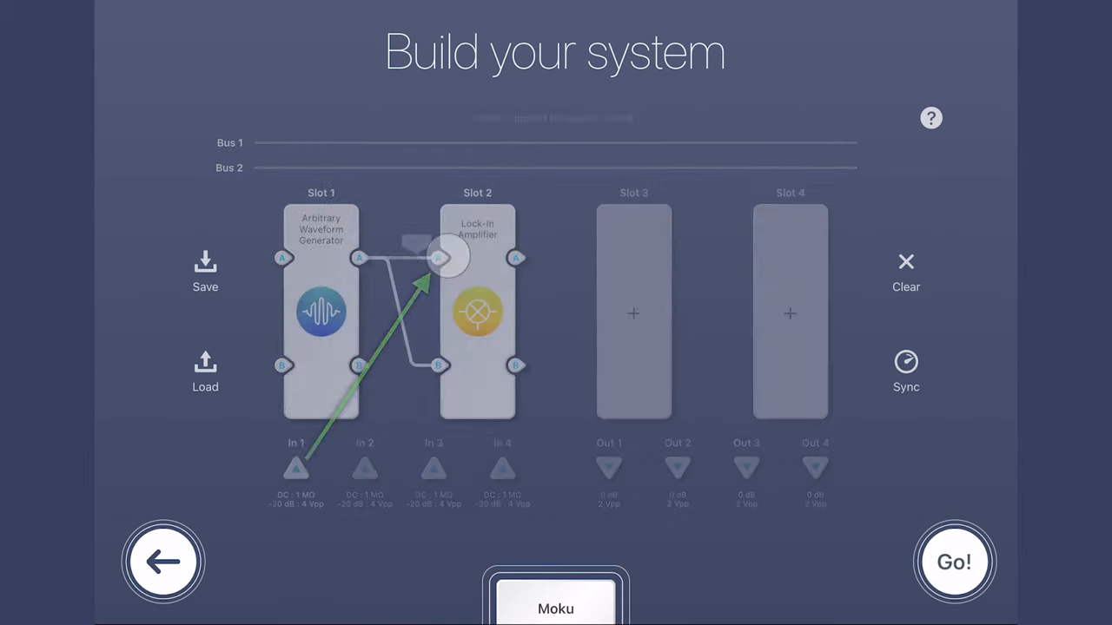
left_click(634, 315)
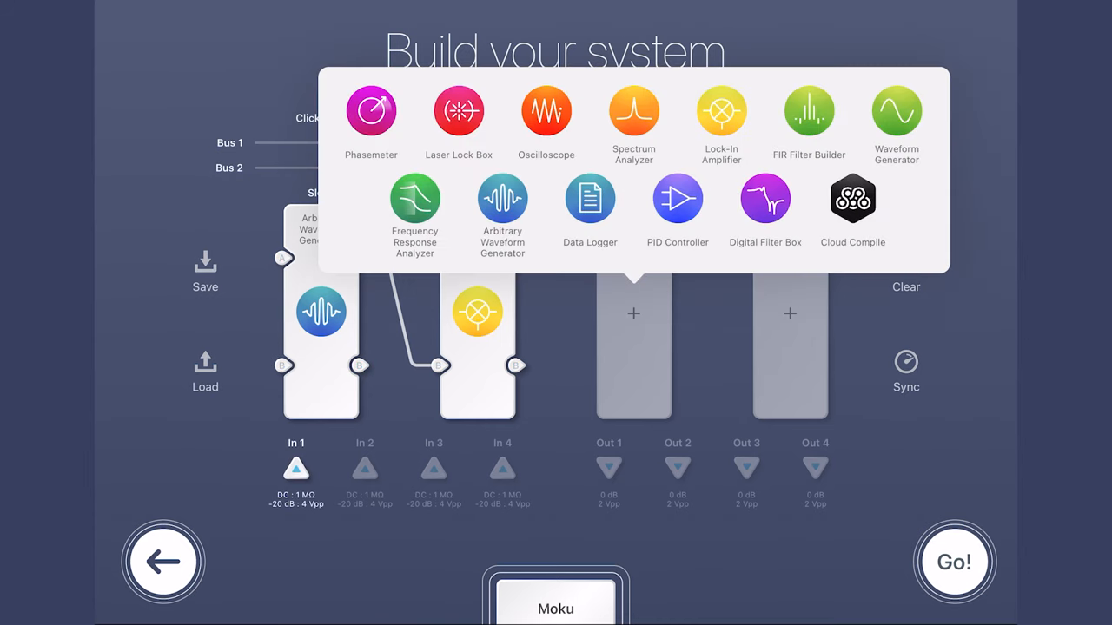
left_click(633, 111)
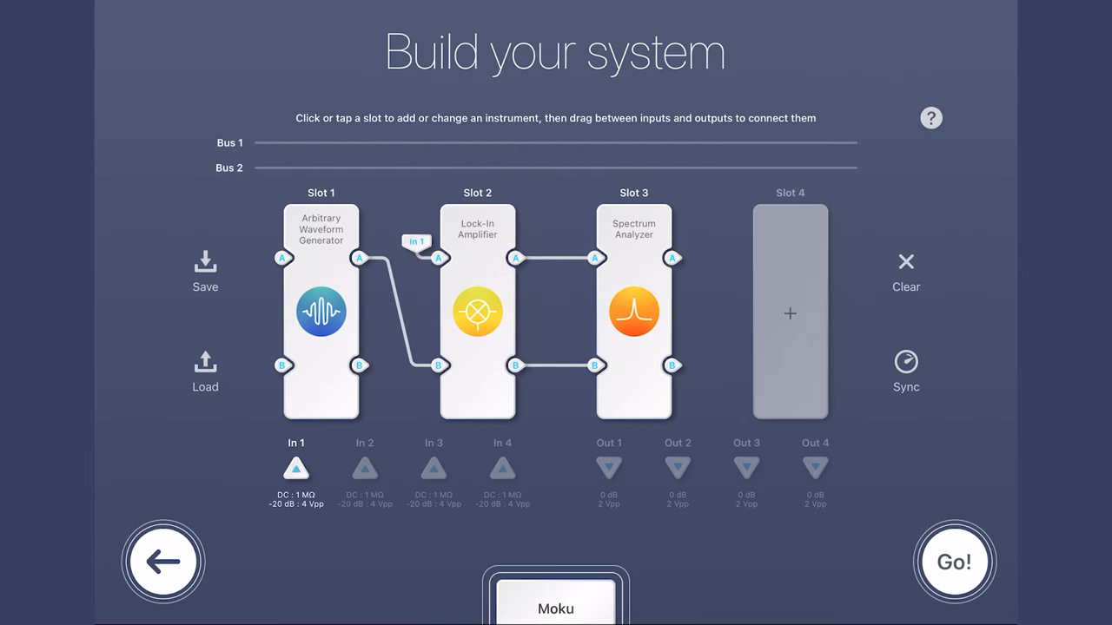